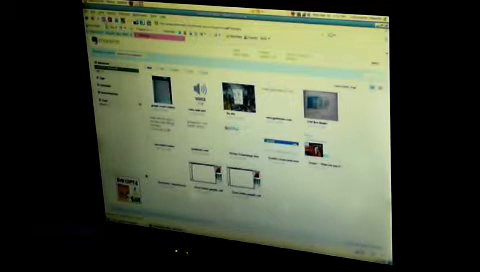
Step: Create a New Webcam Note, capture a snapshot from the iSight camera and confirm the integration notice
left_click(236, 100)
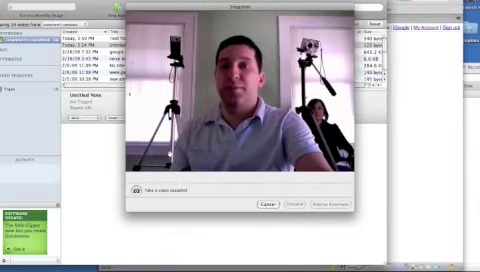
left_click(136, 192)
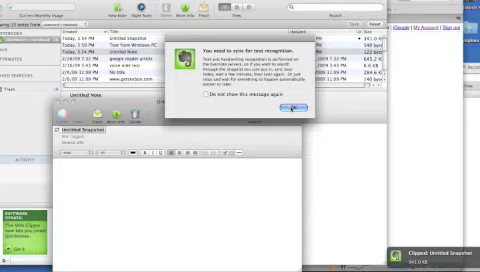
left_click(292, 100)
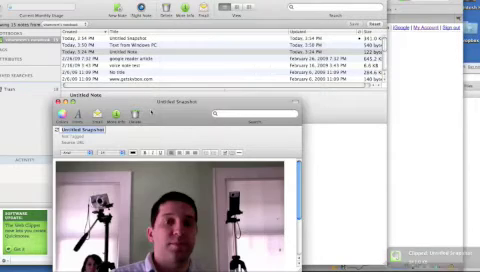